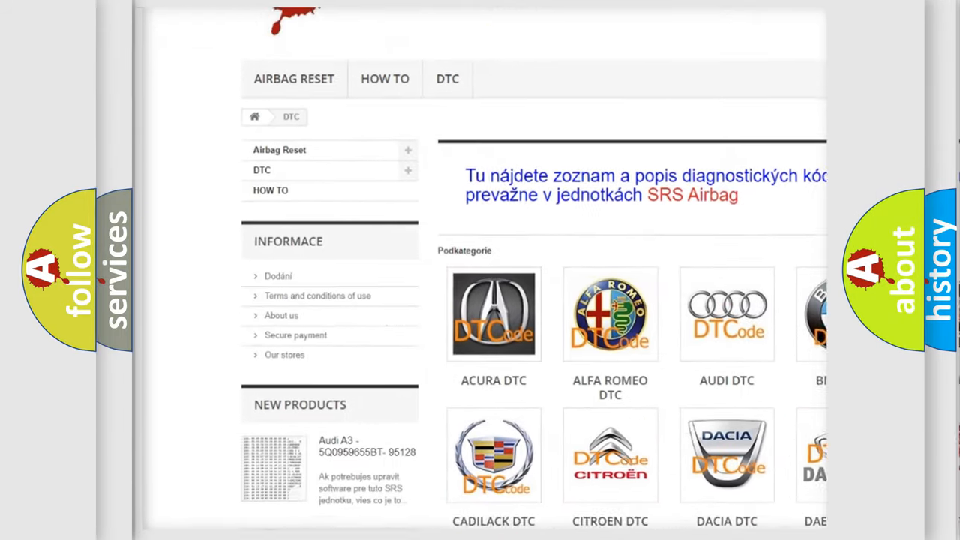
pyautogui.scroll(-3)
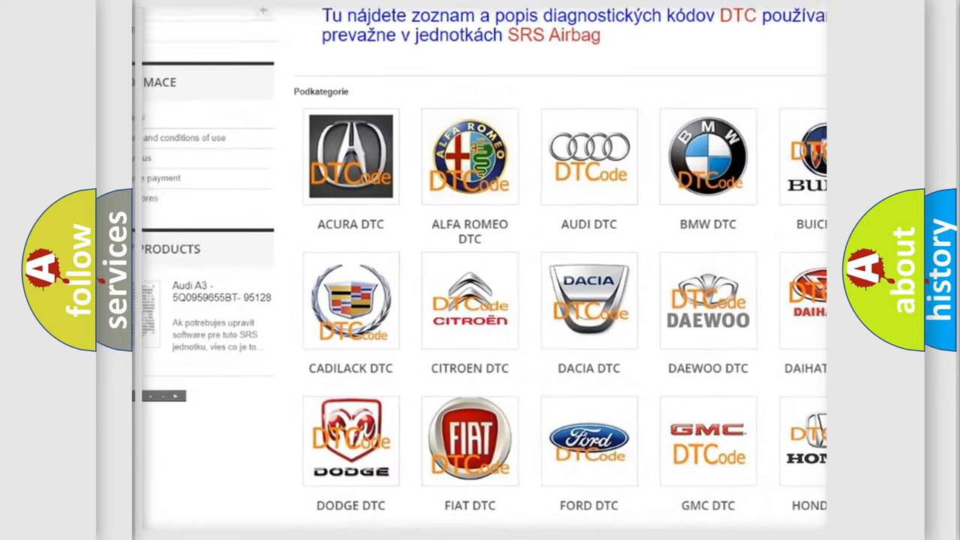
pyautogui.scroll(-3)
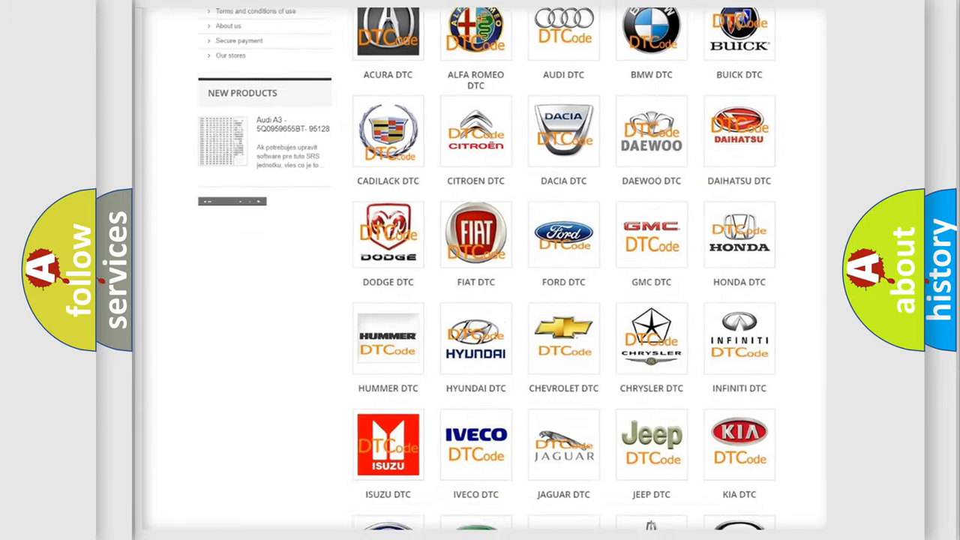
pyautogui.scroll(-3)
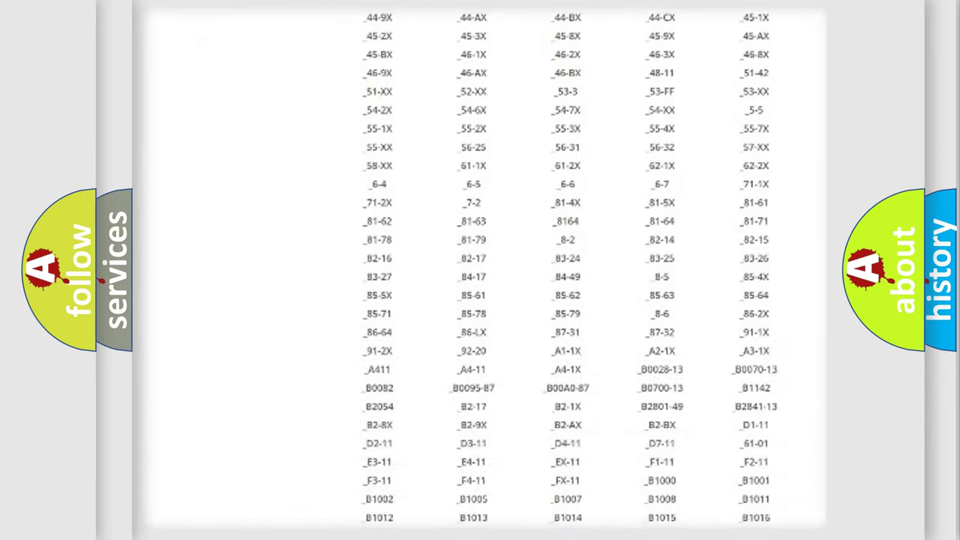
pyautogui.scroll(-3)
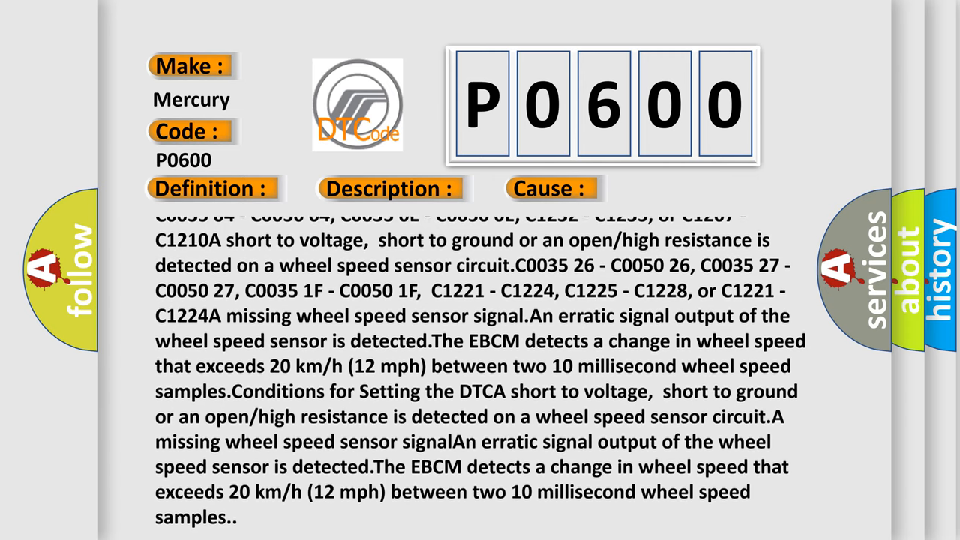
pyautogui.scroll(3)
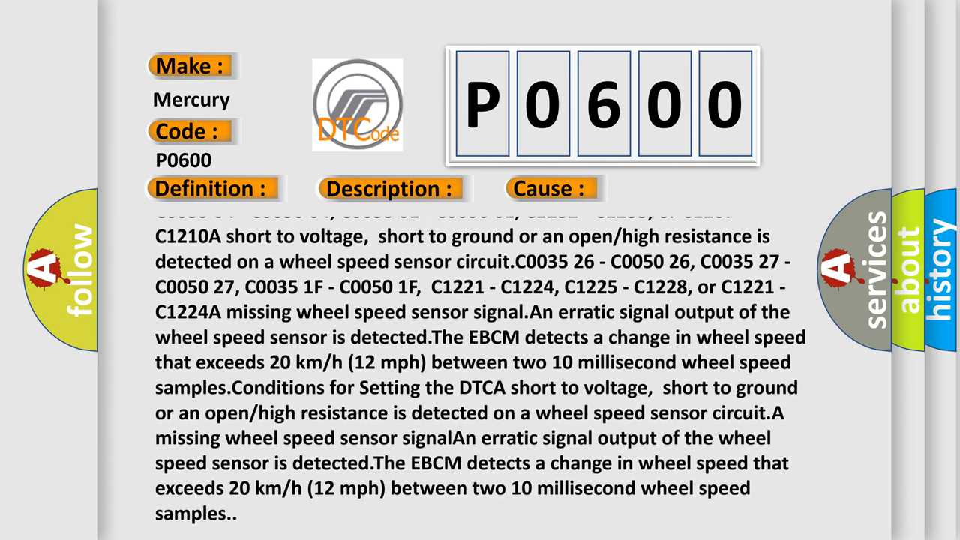
pyautogui.scroll(3)
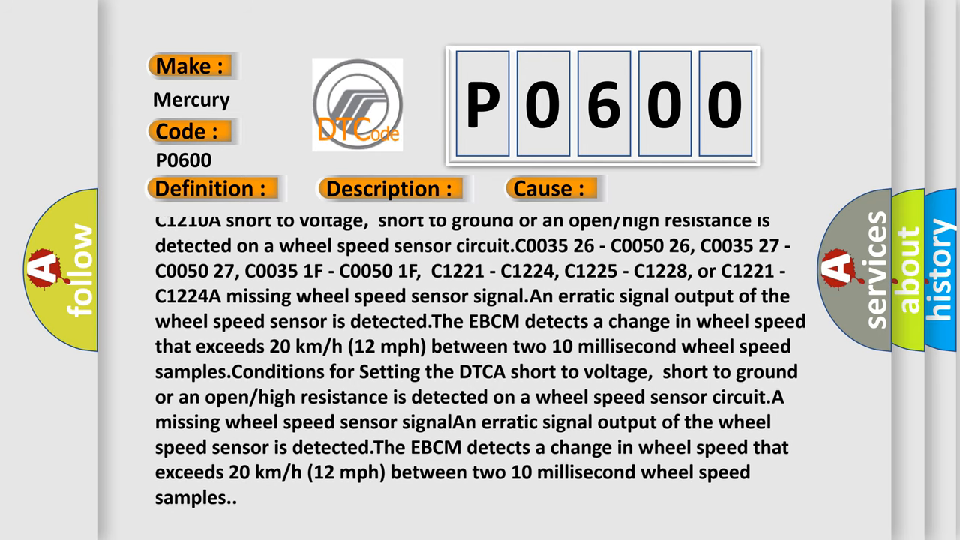
pyautogui.scroll(3)
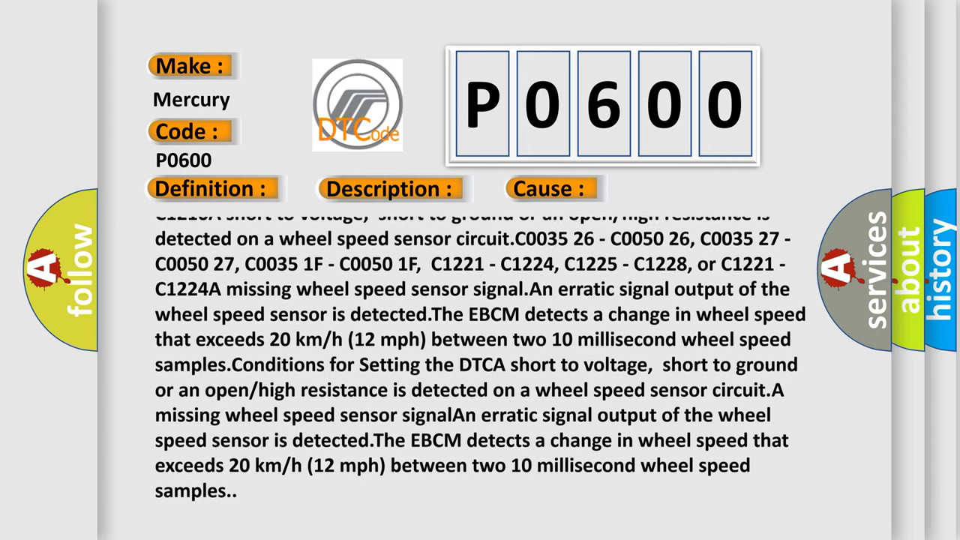
pyautogui.scroll(3)
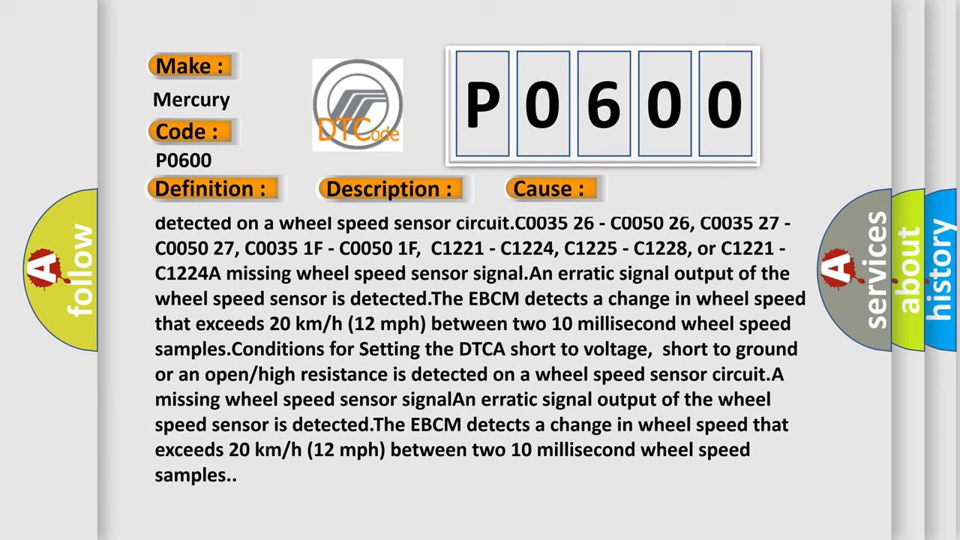
pyautogui.scroll(-3)
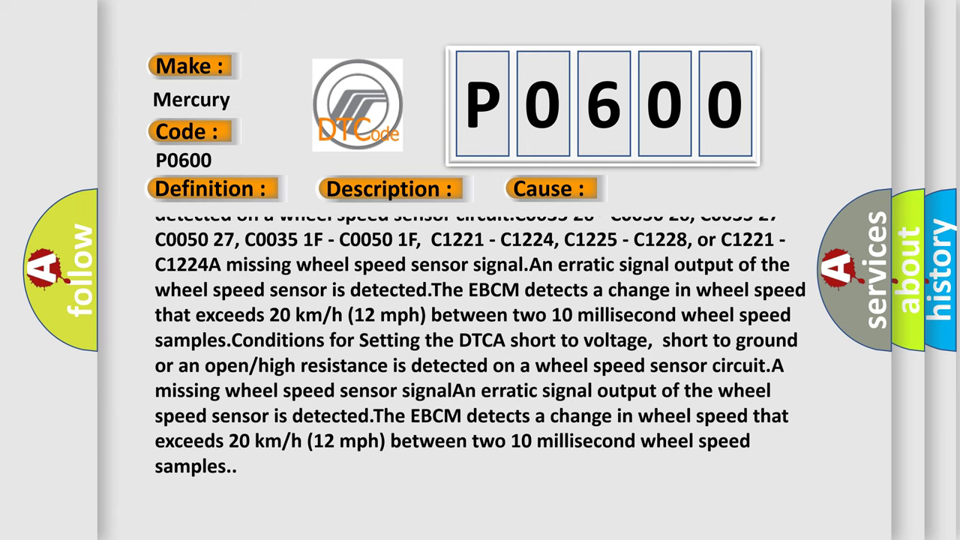
pyautogui.scroll(3)
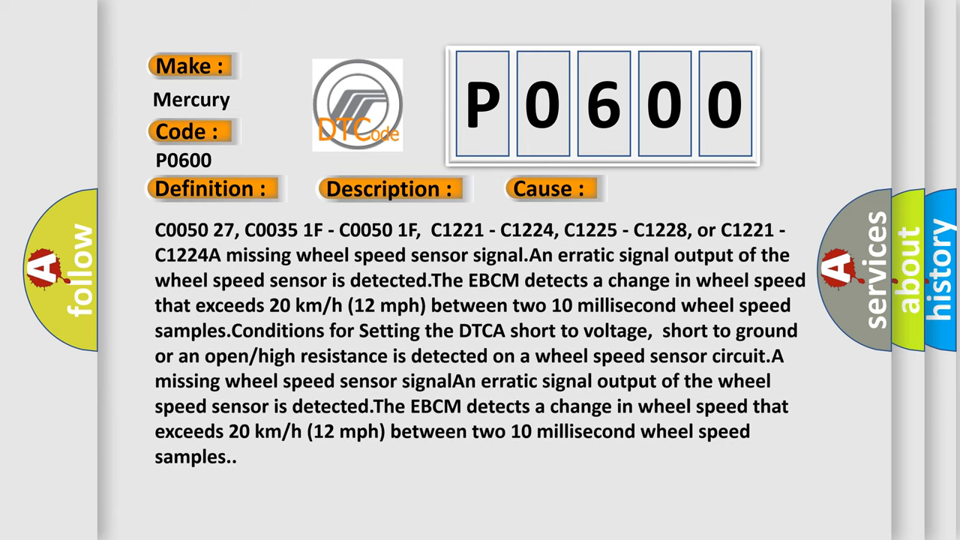
pyautogui.scroll(-3)
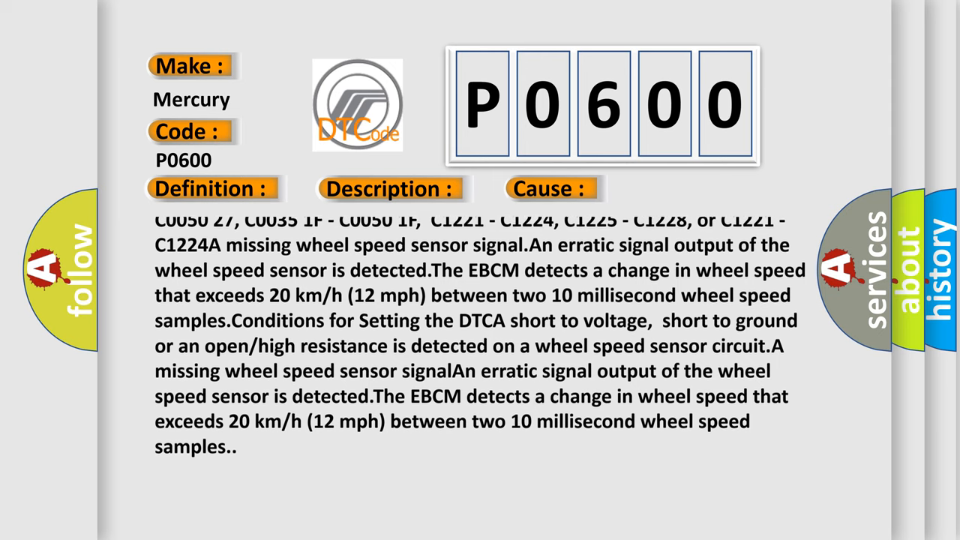
pyautogui.scroll(3)
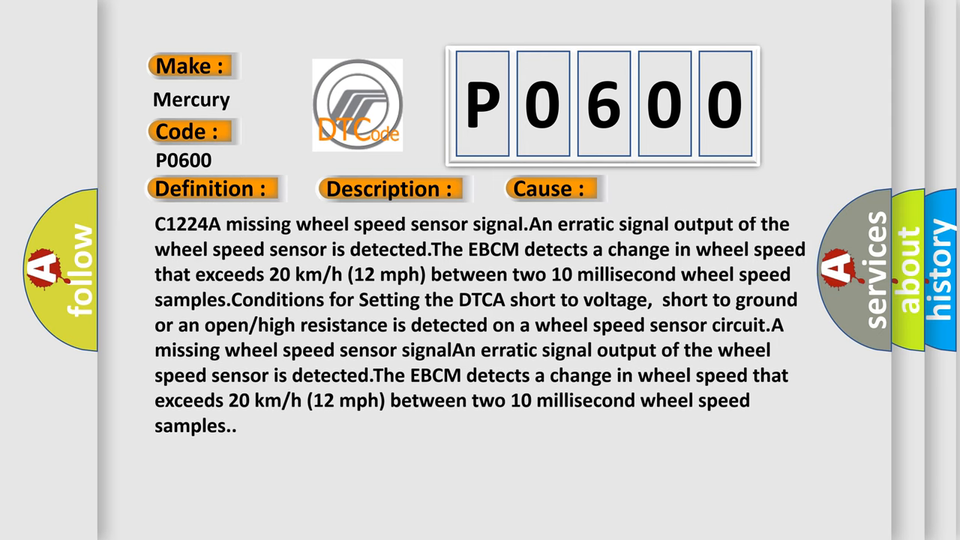
pyautogui.scroll(3)
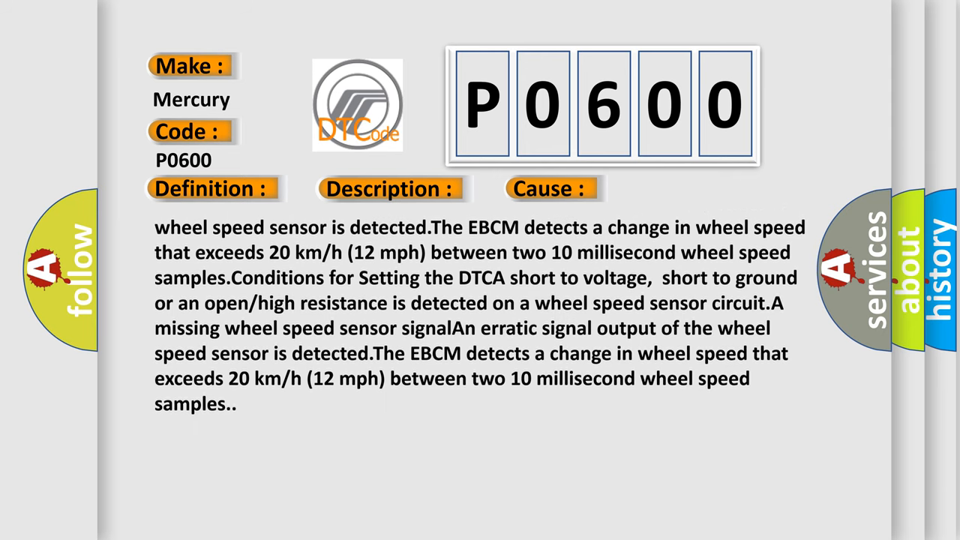
pyautogui.scroll(-3)
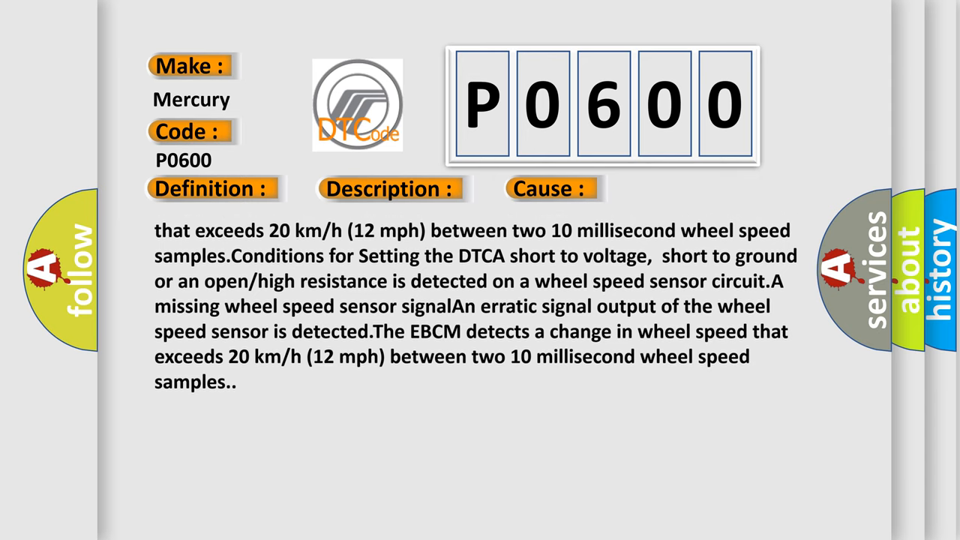
pyautogui.scroll(3)
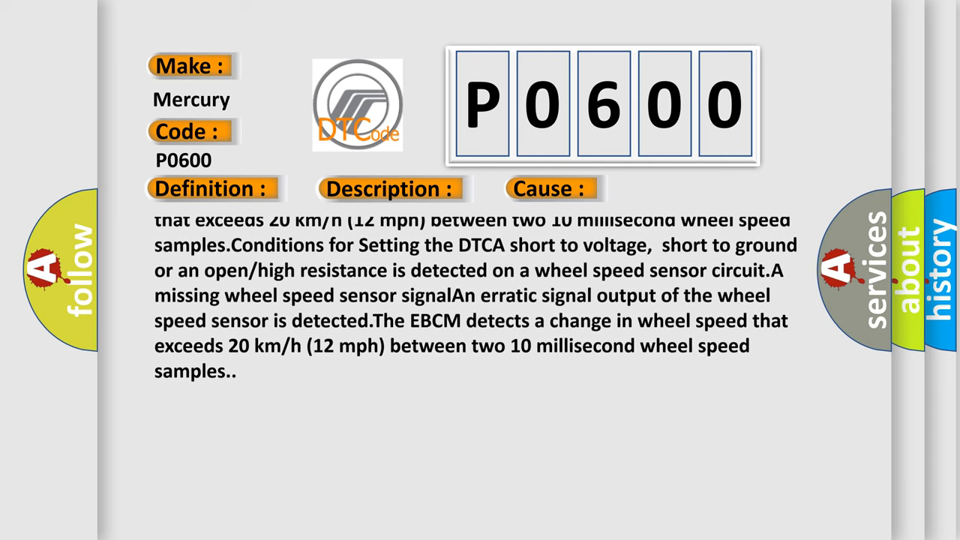
pyautogui.scroll(3)
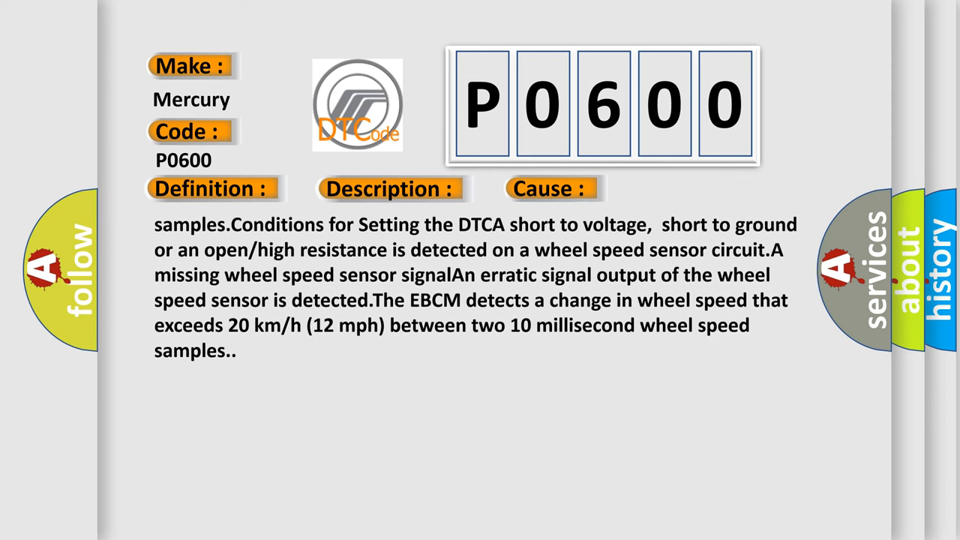
pyautogui.scroll(3)
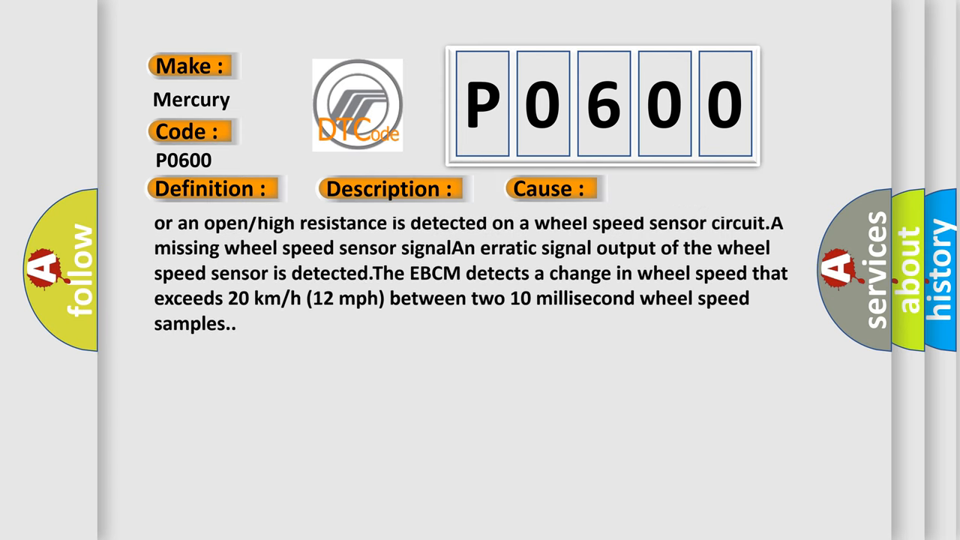
pyautogui.scroll(3)
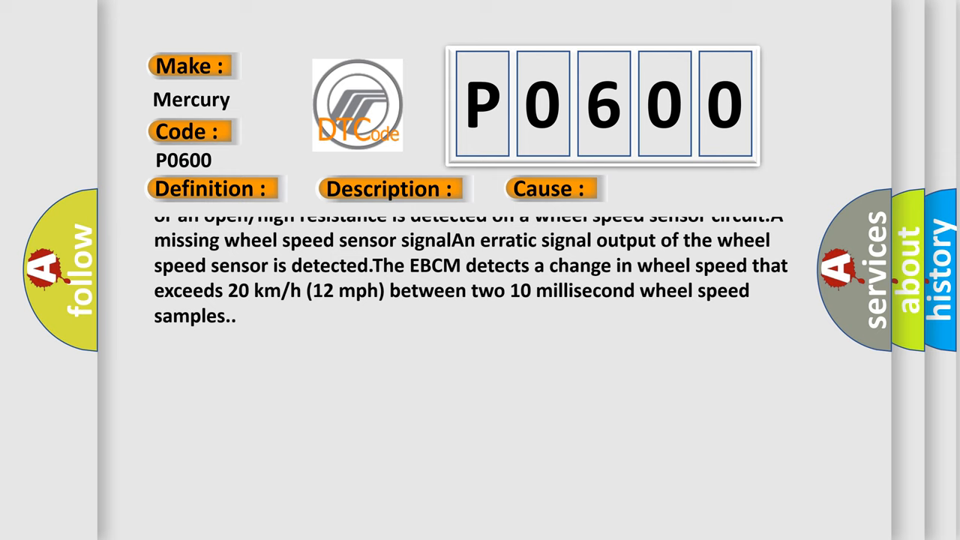